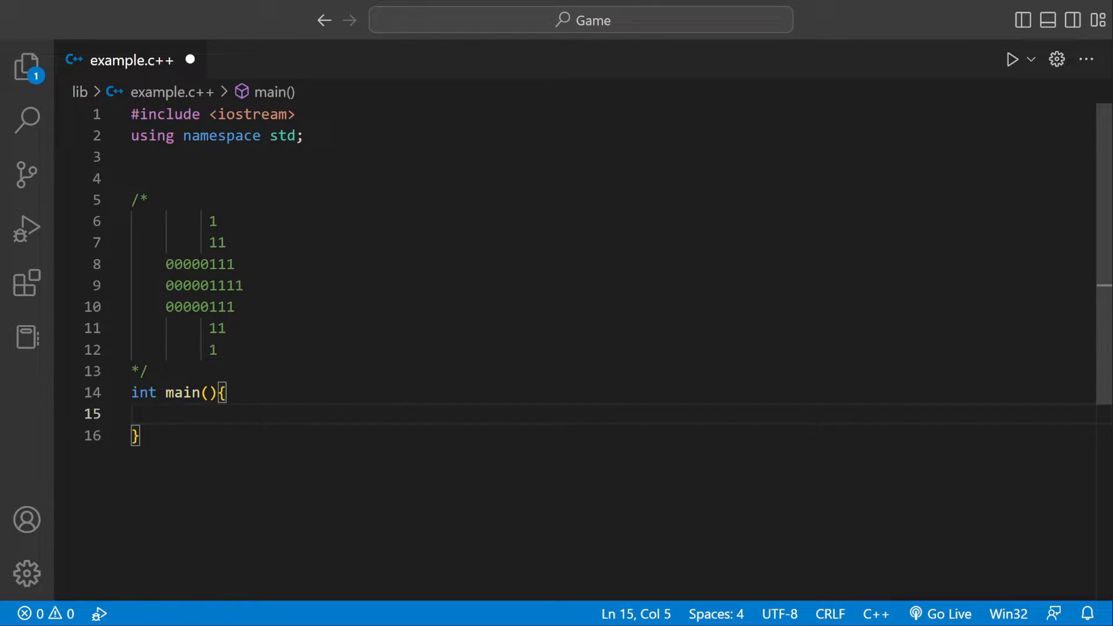
Declare int head and int body in main and read each with cin>>head and cin>>body.
left_click_drag(166, 264, 234, 307)
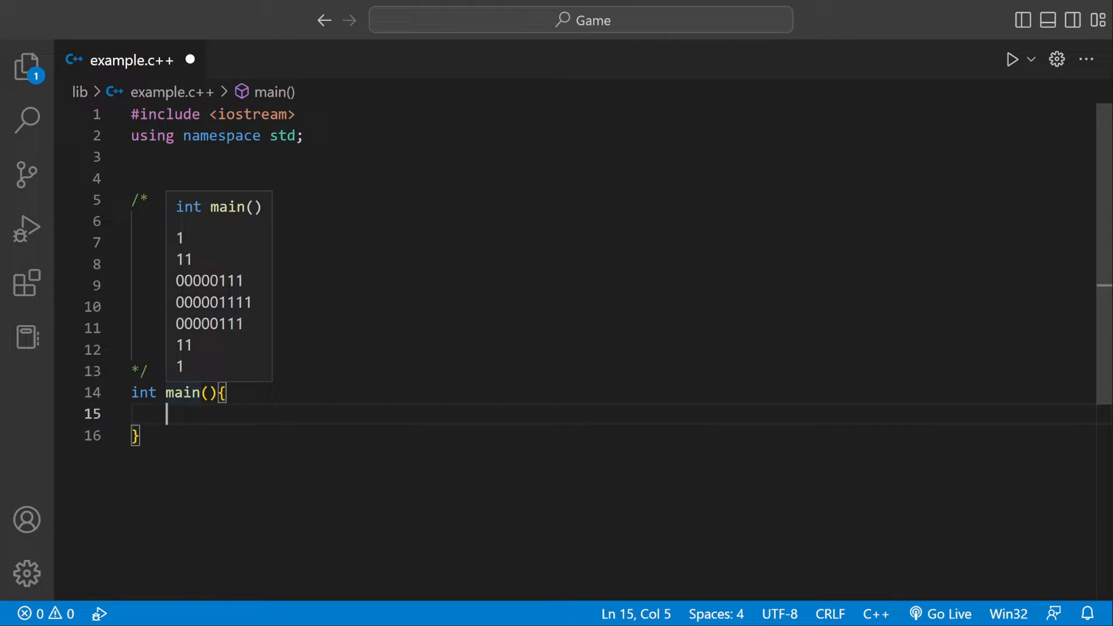
type("int")
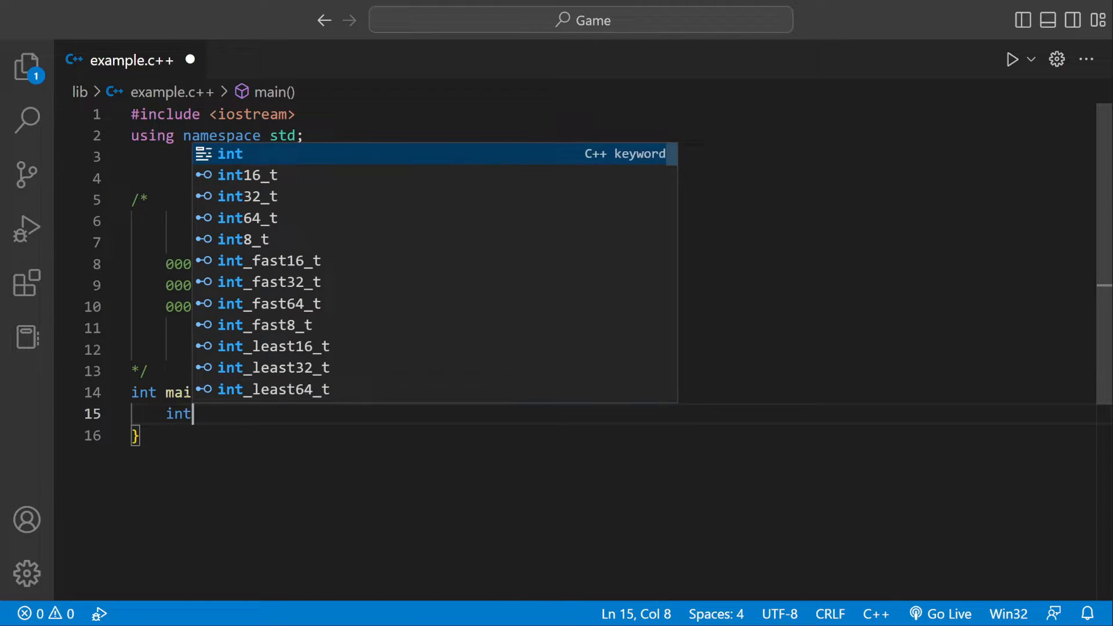
type("head;")
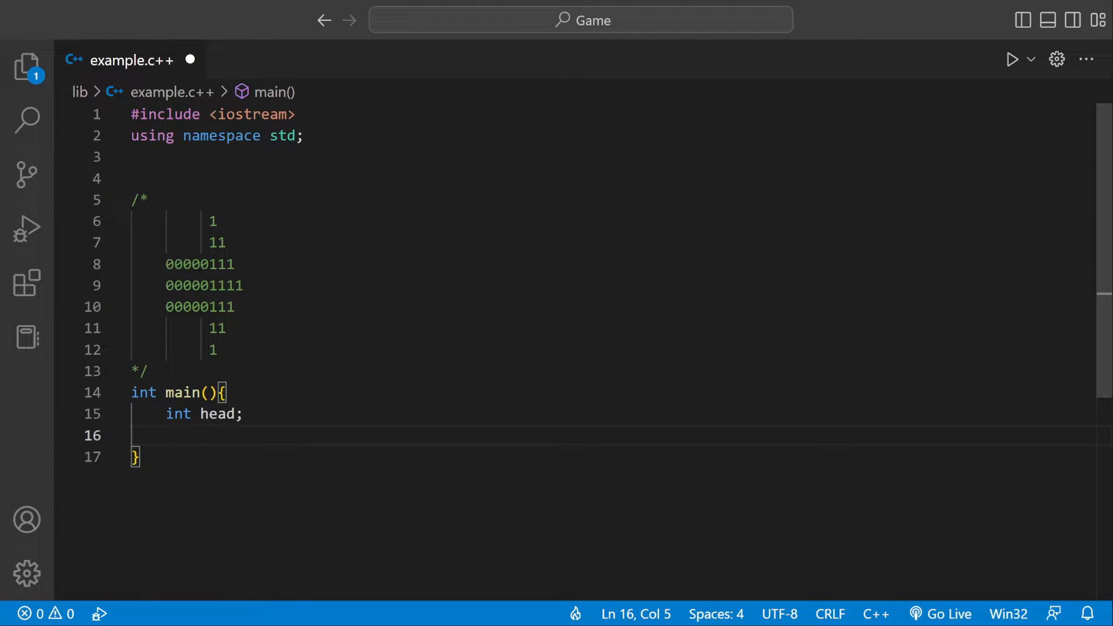
type("int body;")
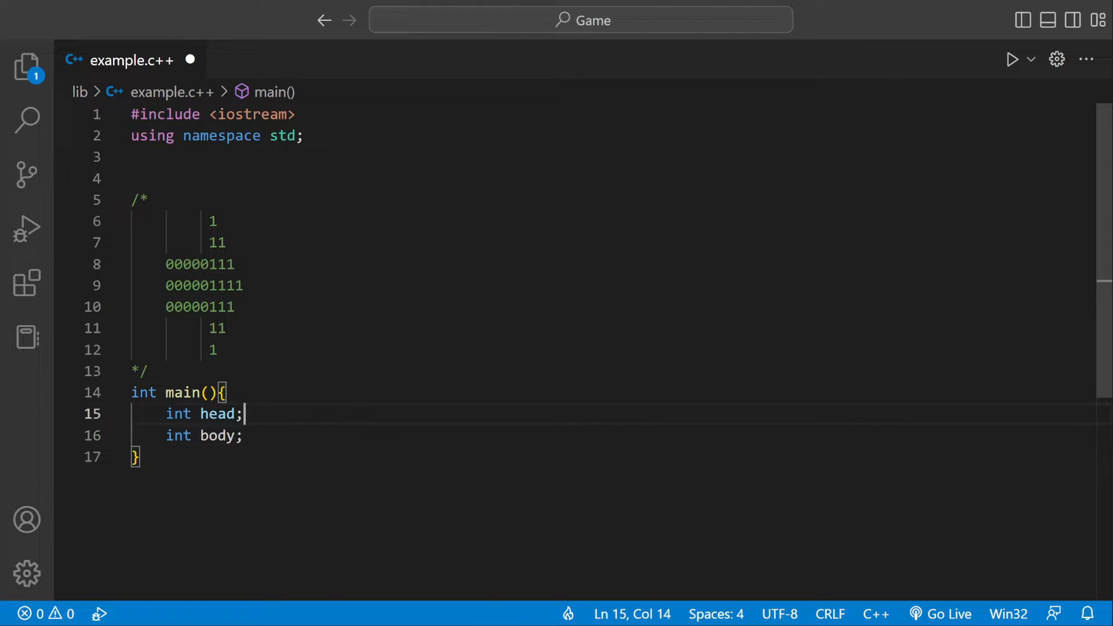
type("cin")
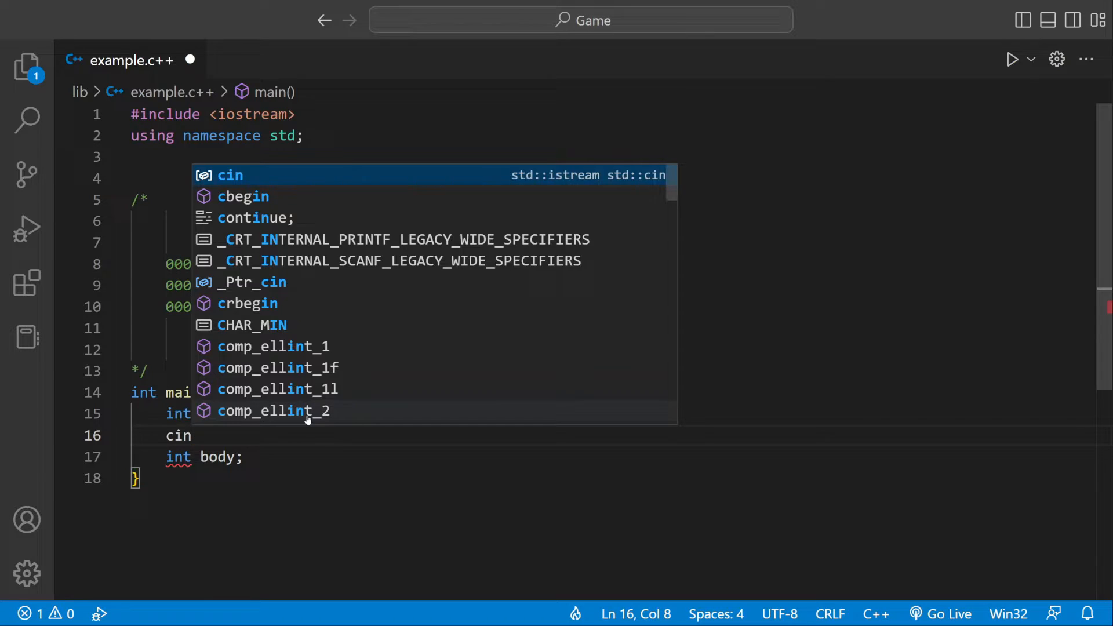
type(">>head")
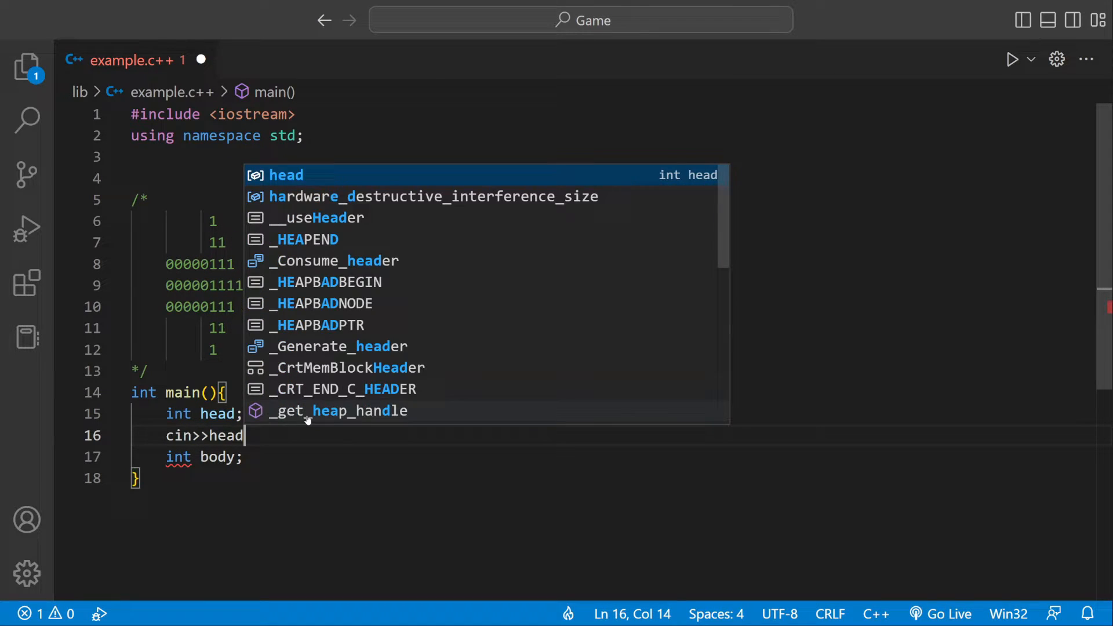
type(";")
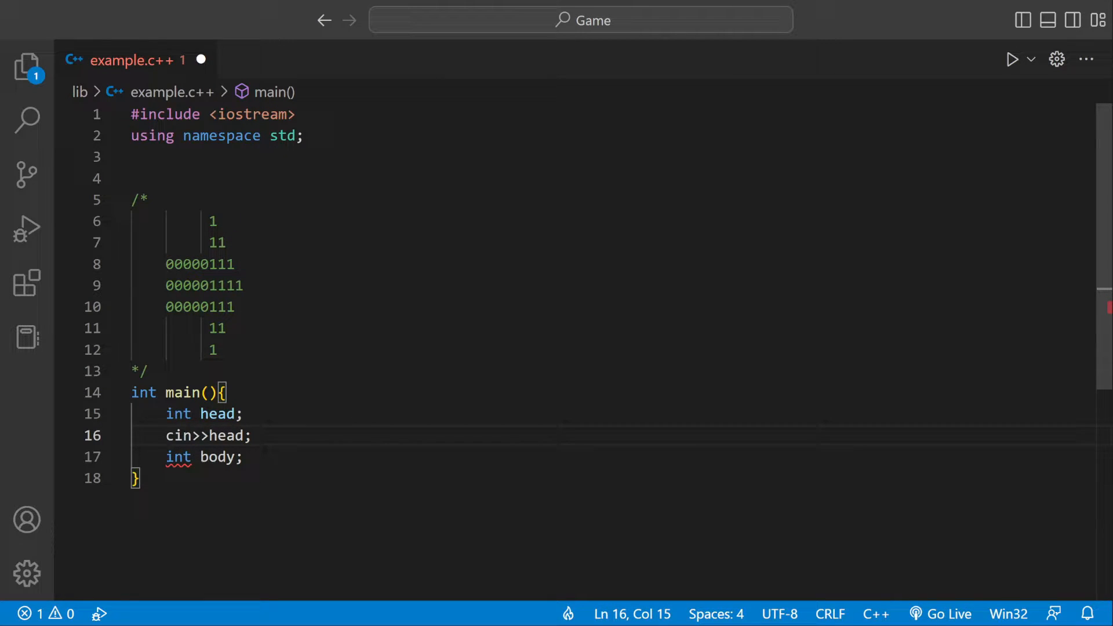
type("cin")
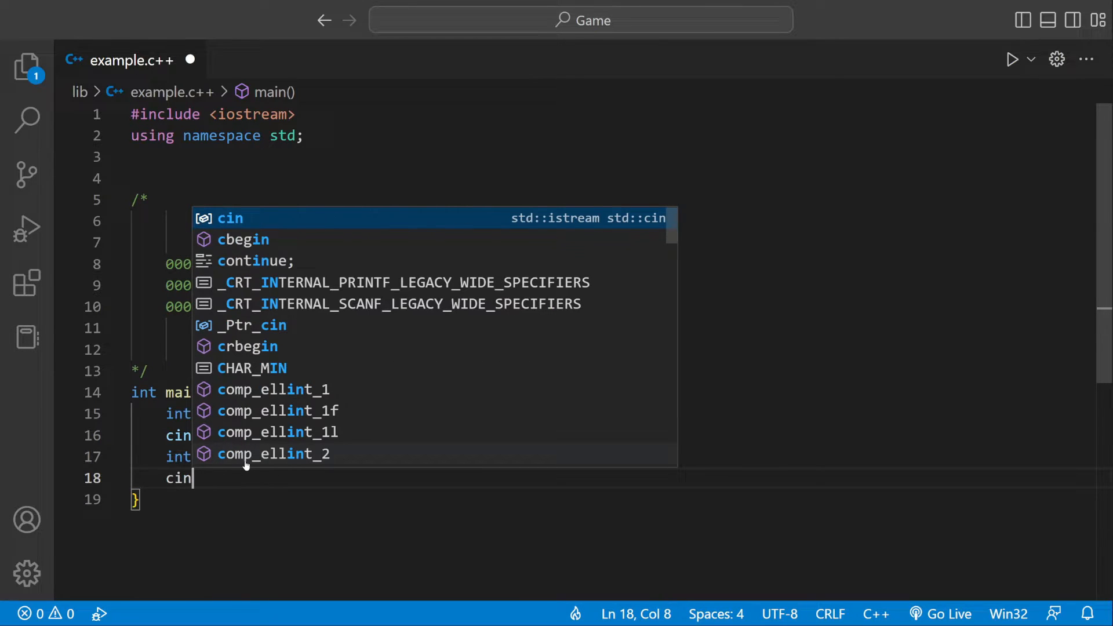
type(">>body;")
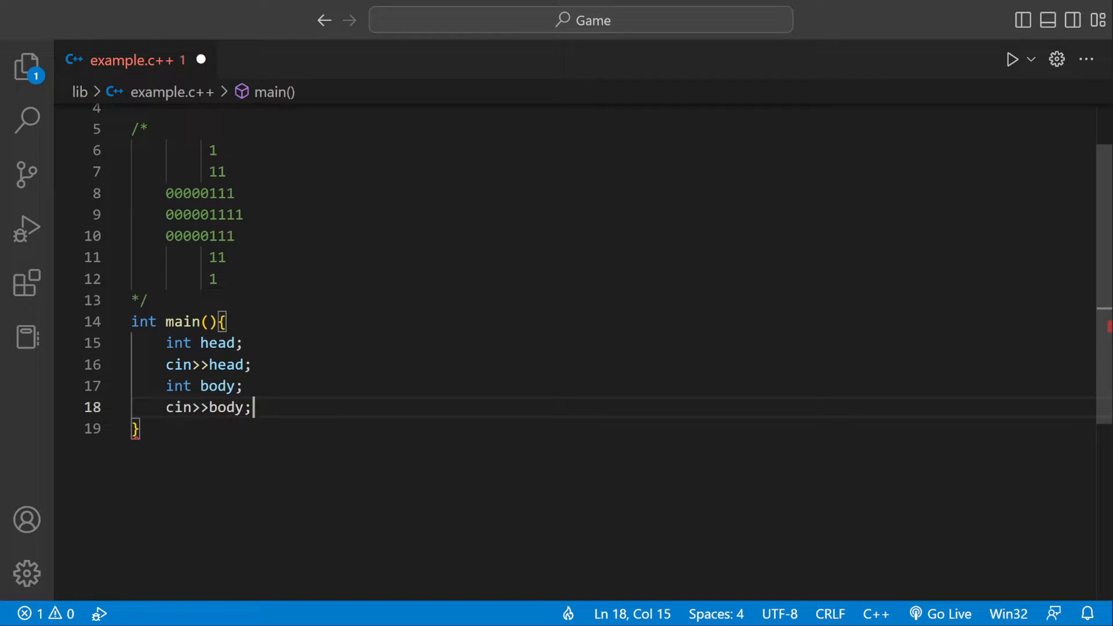
key("Enter")
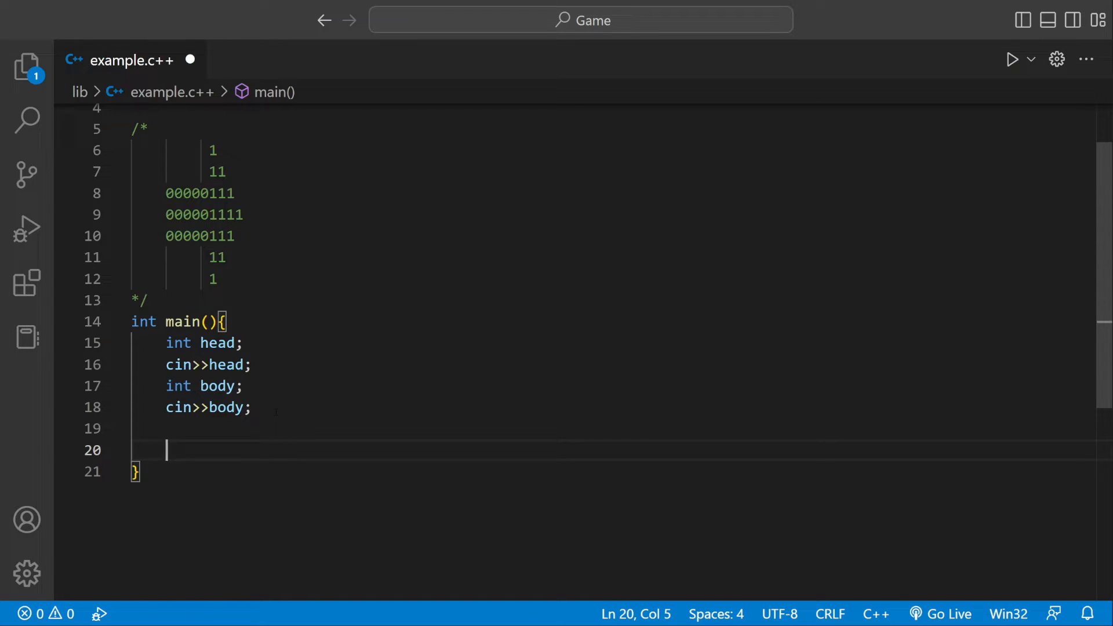
Write a cout line printing leading spaces then head followed by endl.
type("cout<<")
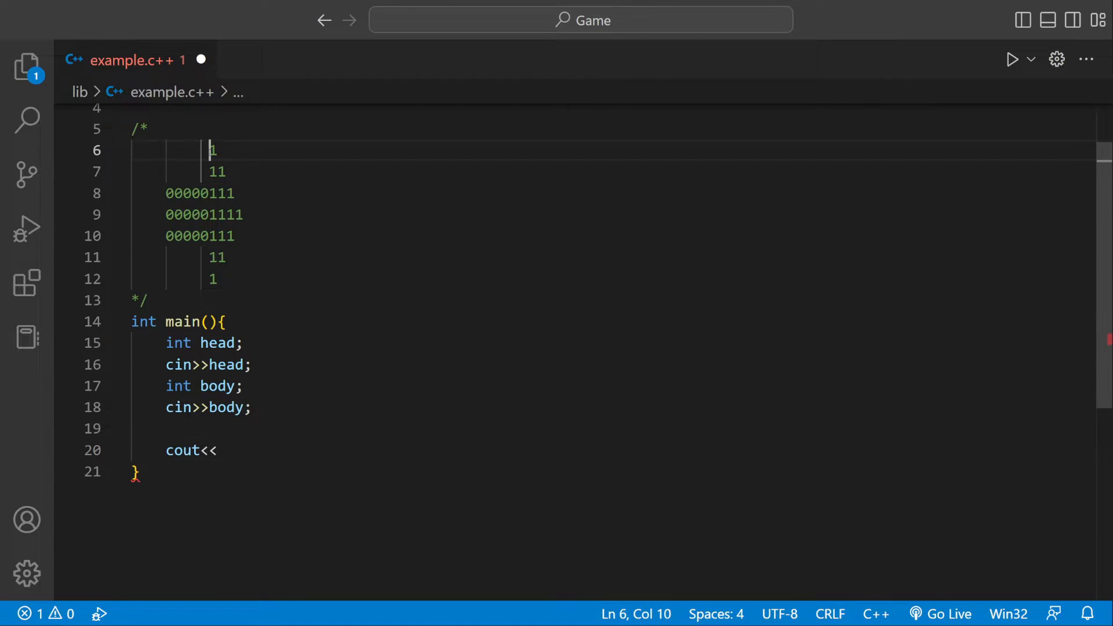
left_click(237, 450)
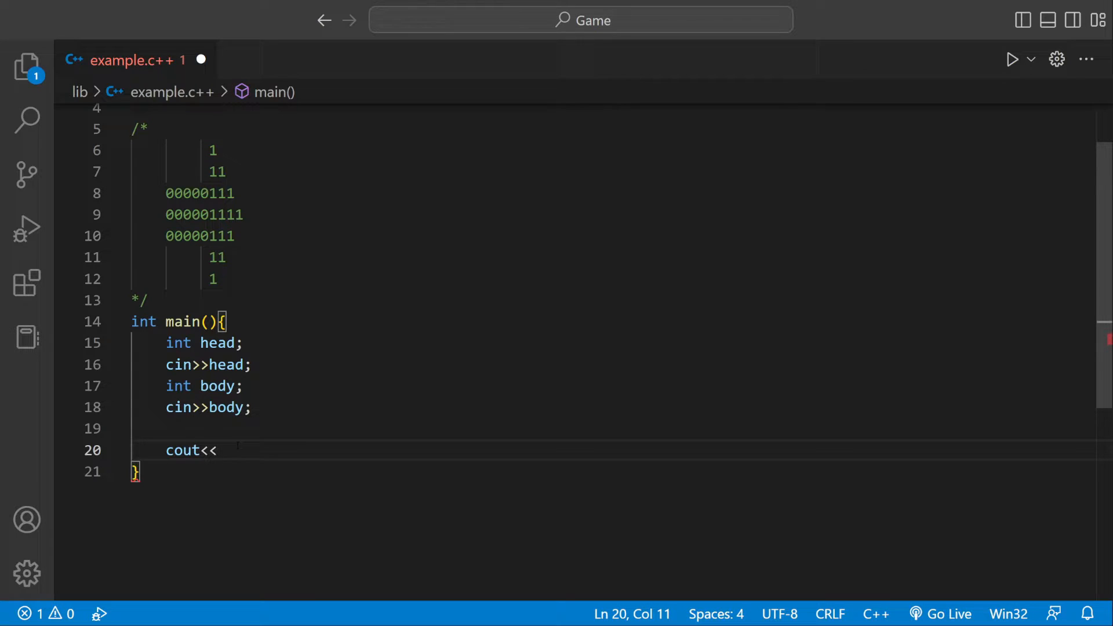
type("\"")
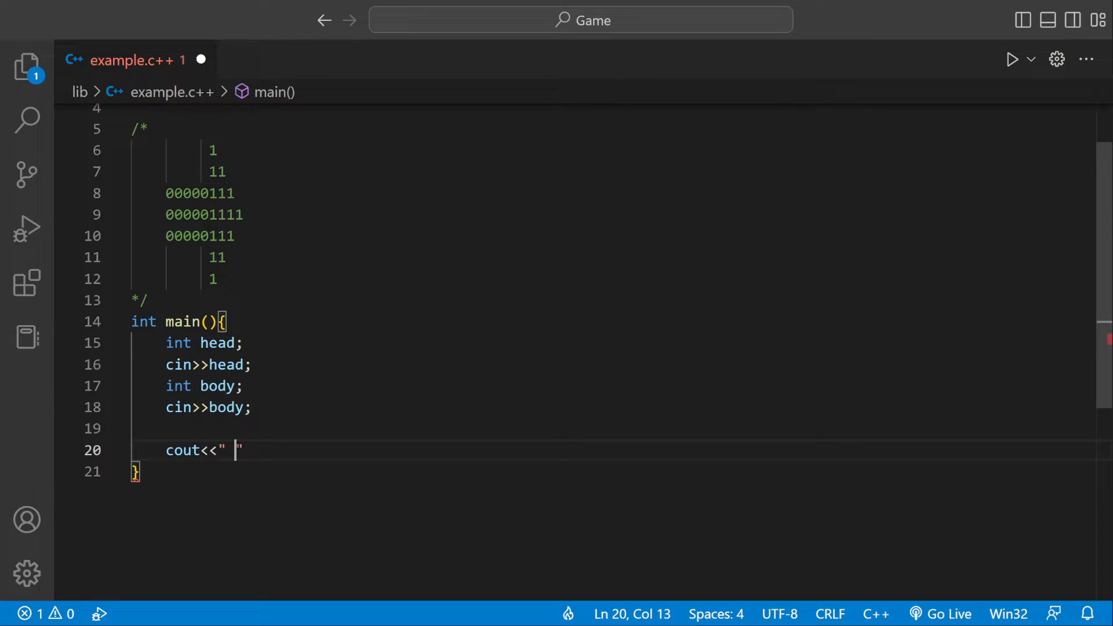
type("\"    \"")
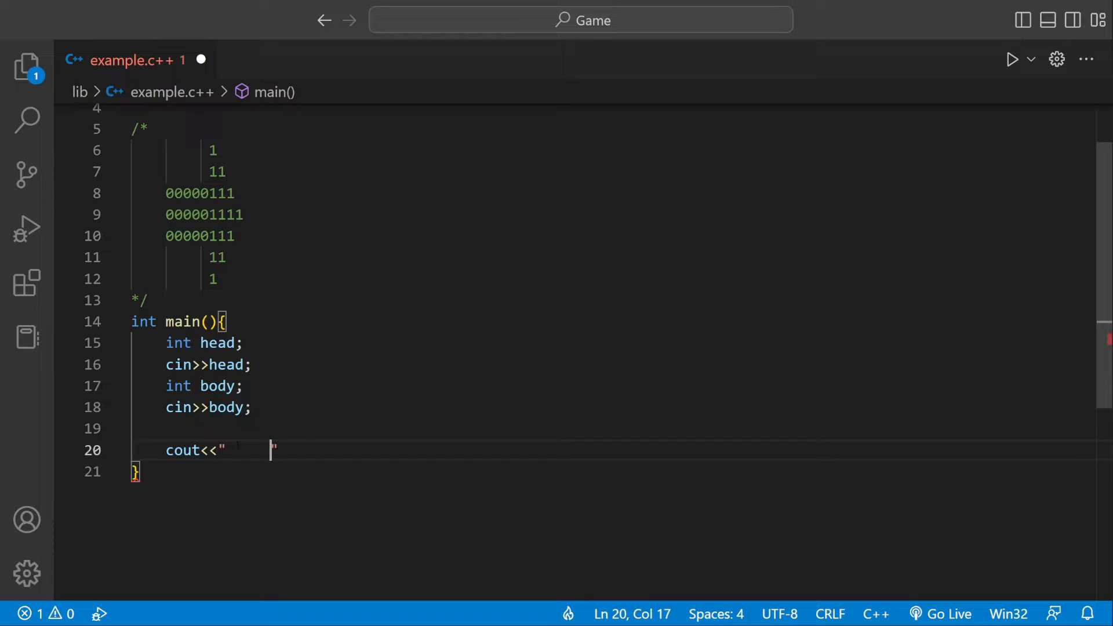
type("\"<<")
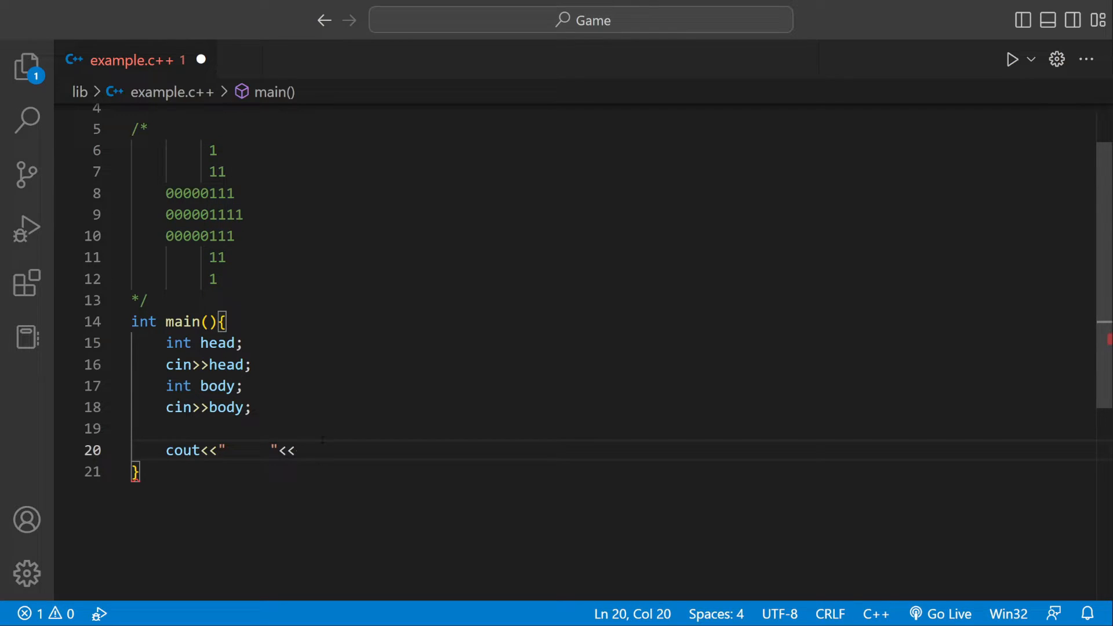
type("head")
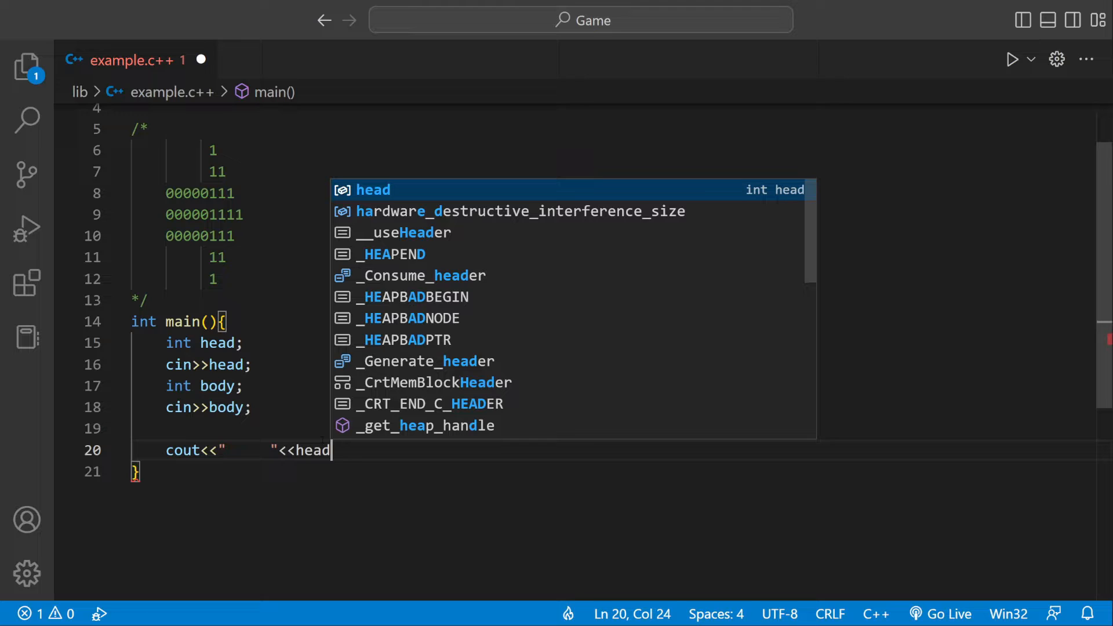
type("<<endl;")
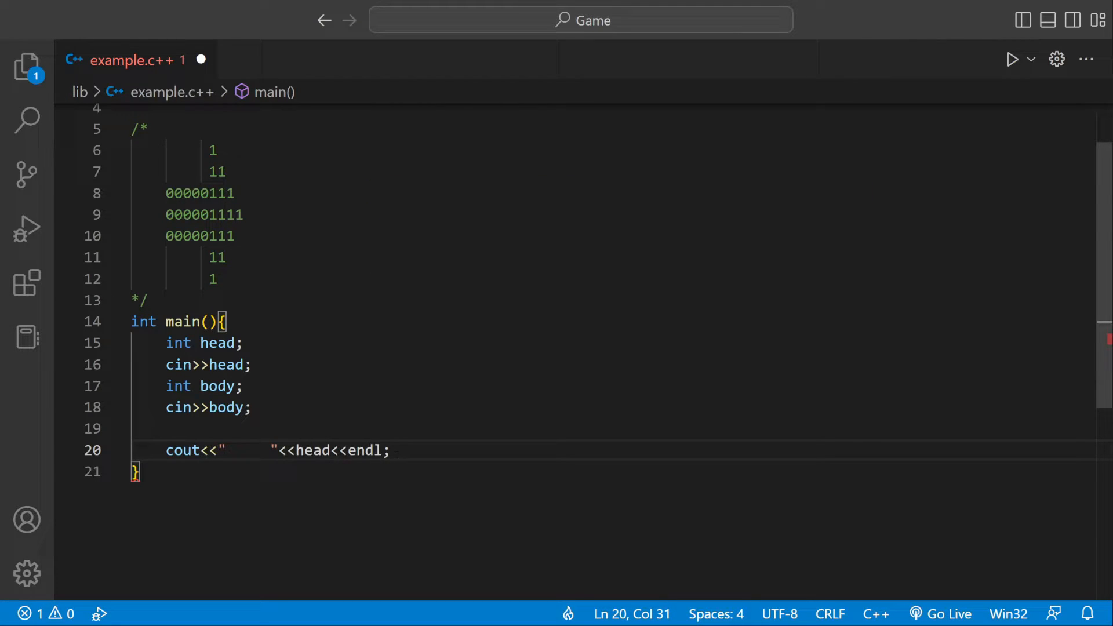
Duplicate that line below and make it print head twice after the spaces.
key("Enter")
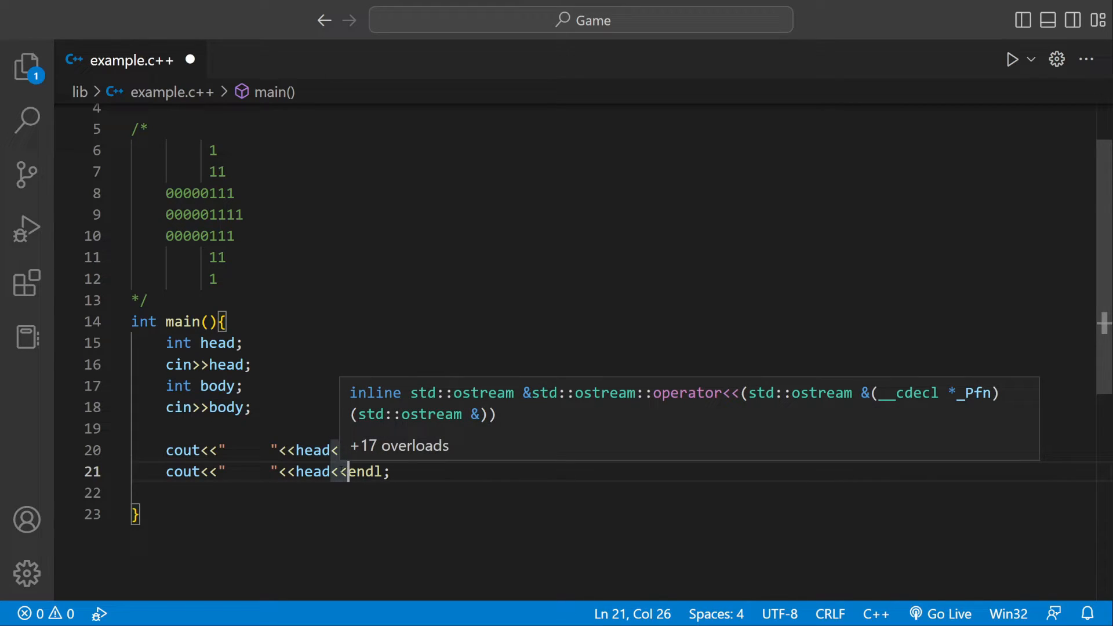
type("head<<")
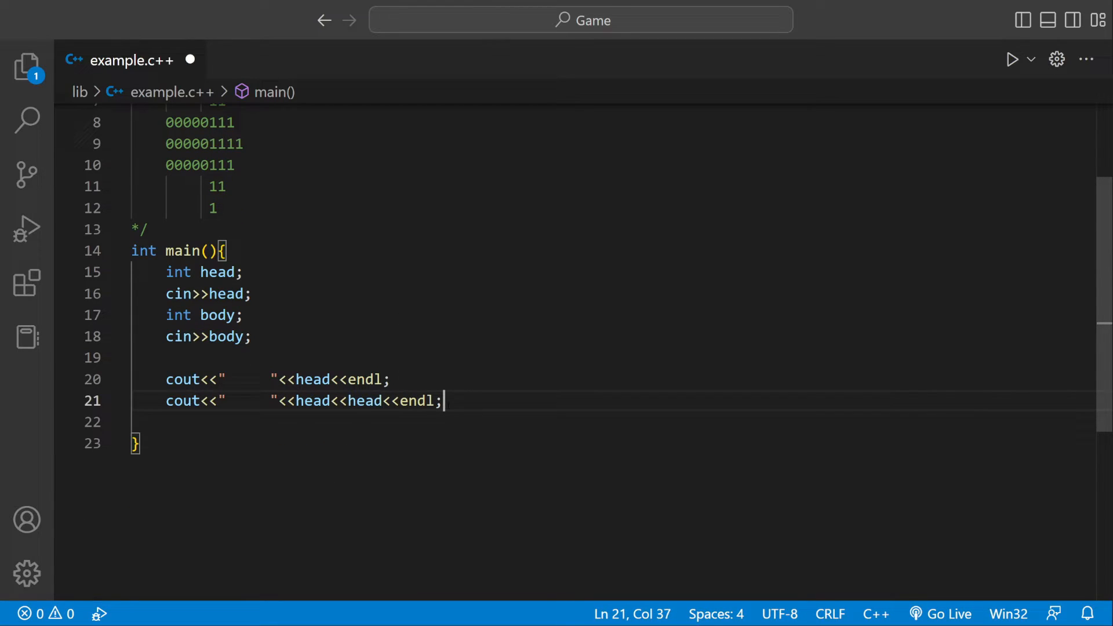
key("Enter")
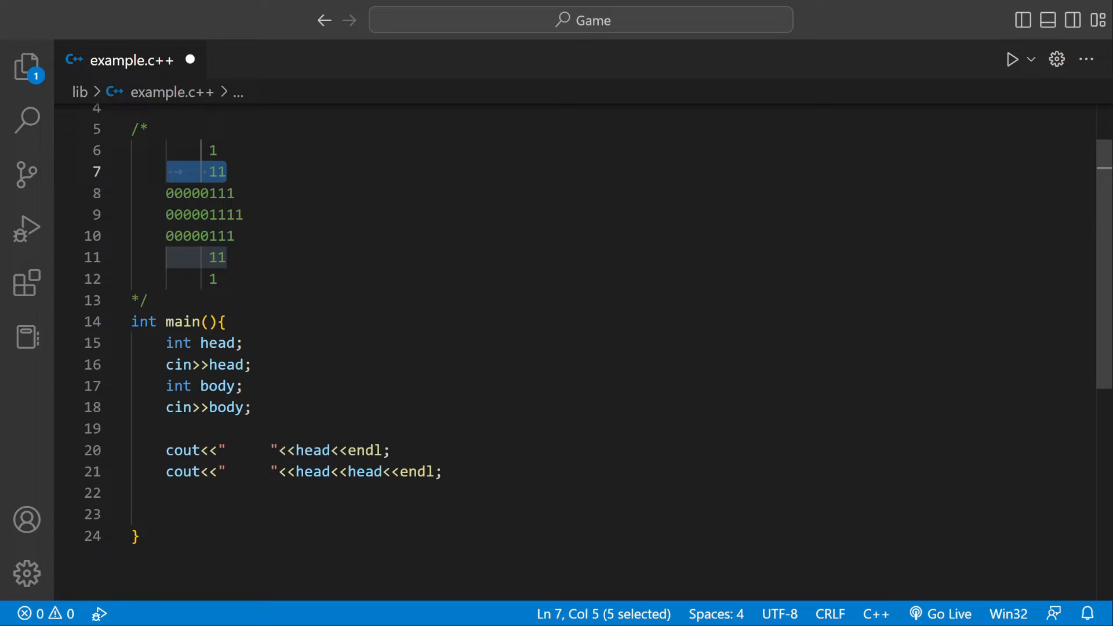
Write a cout line on line 22 printing body five times.
type("cout<<")
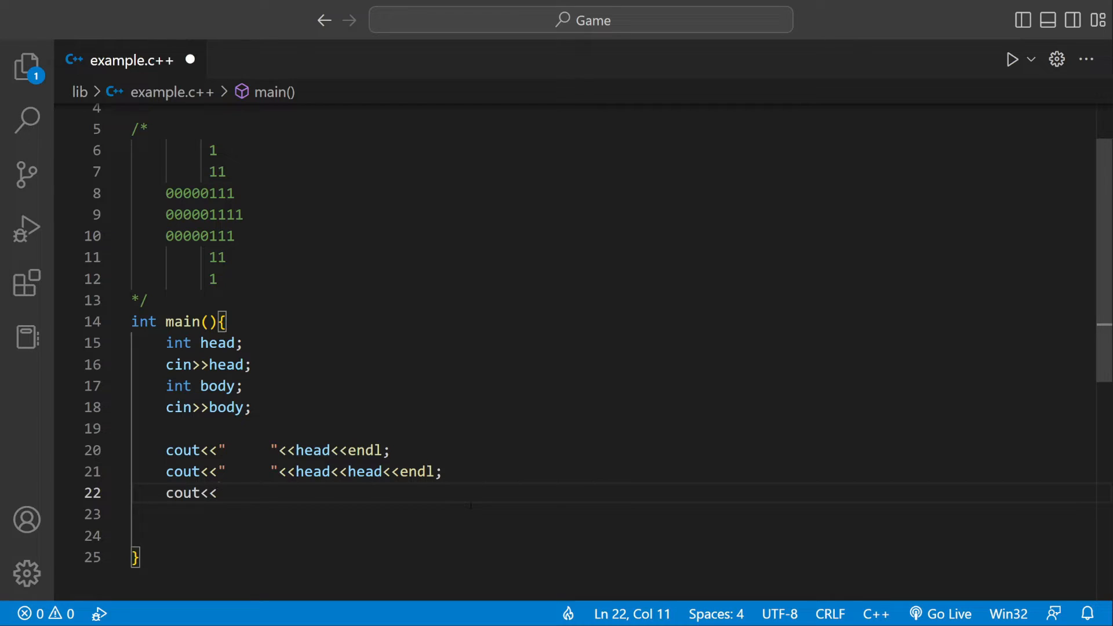
type("\"")
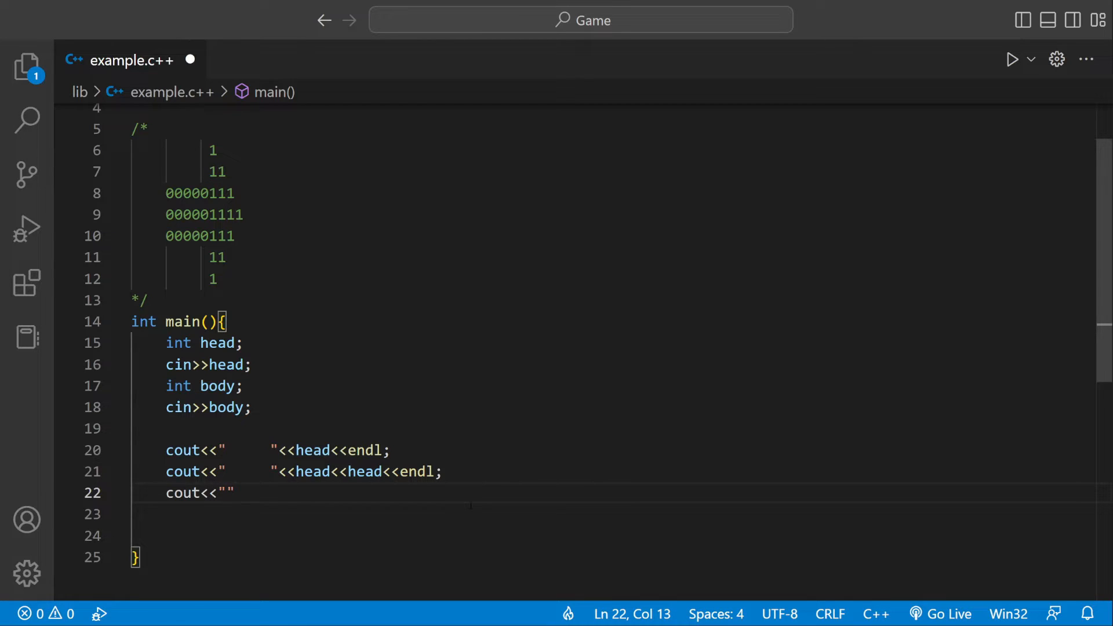
type("<<")
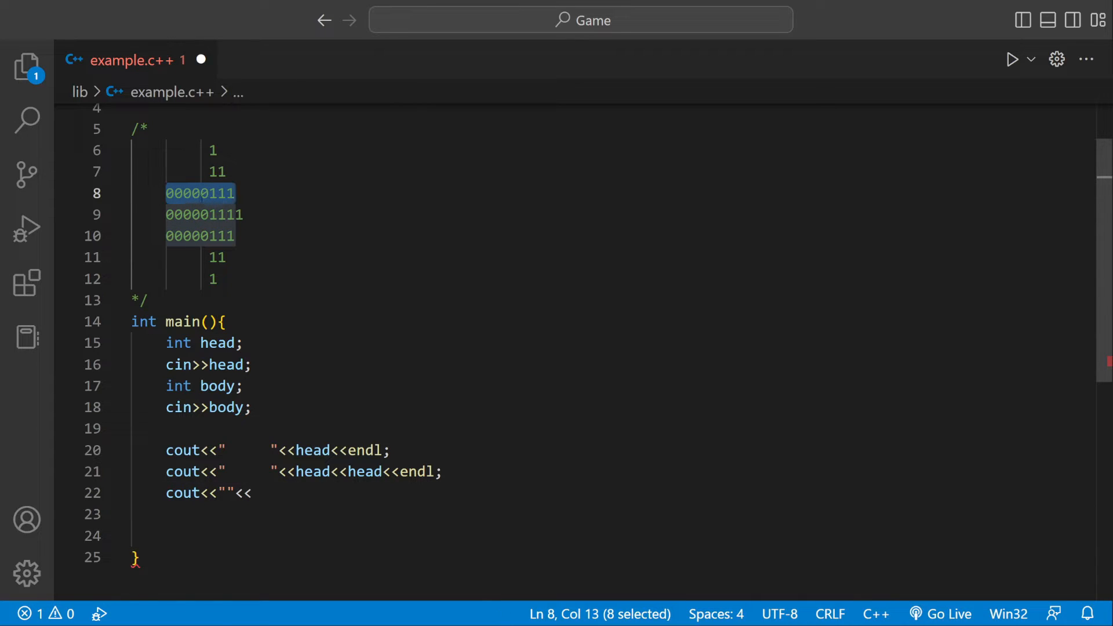
left_click(254, 492)
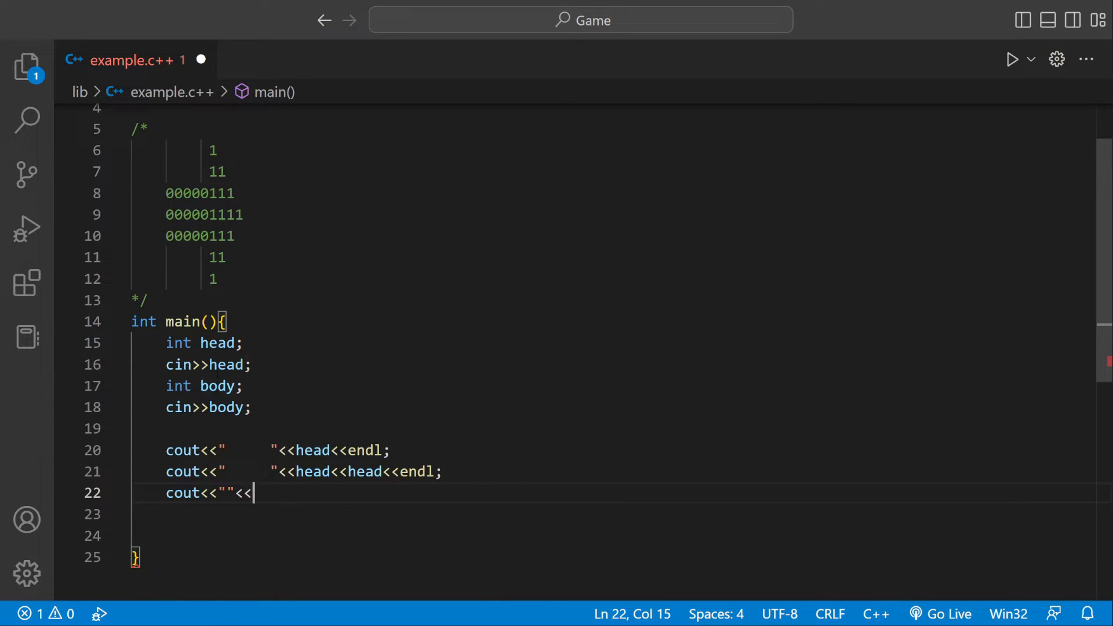
type("body")
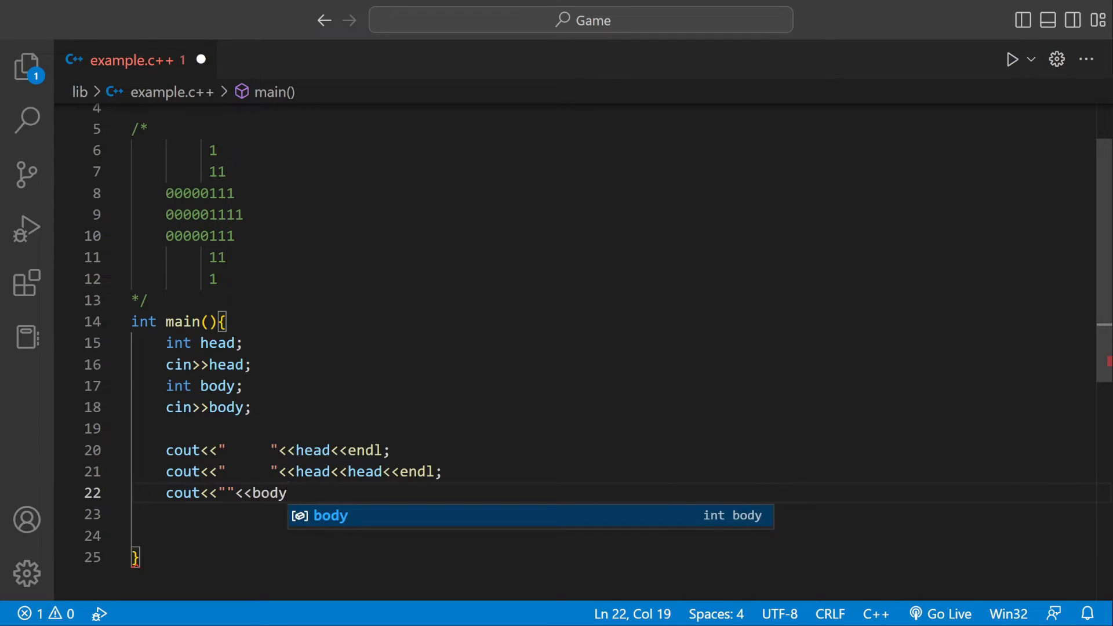
type("<<body")
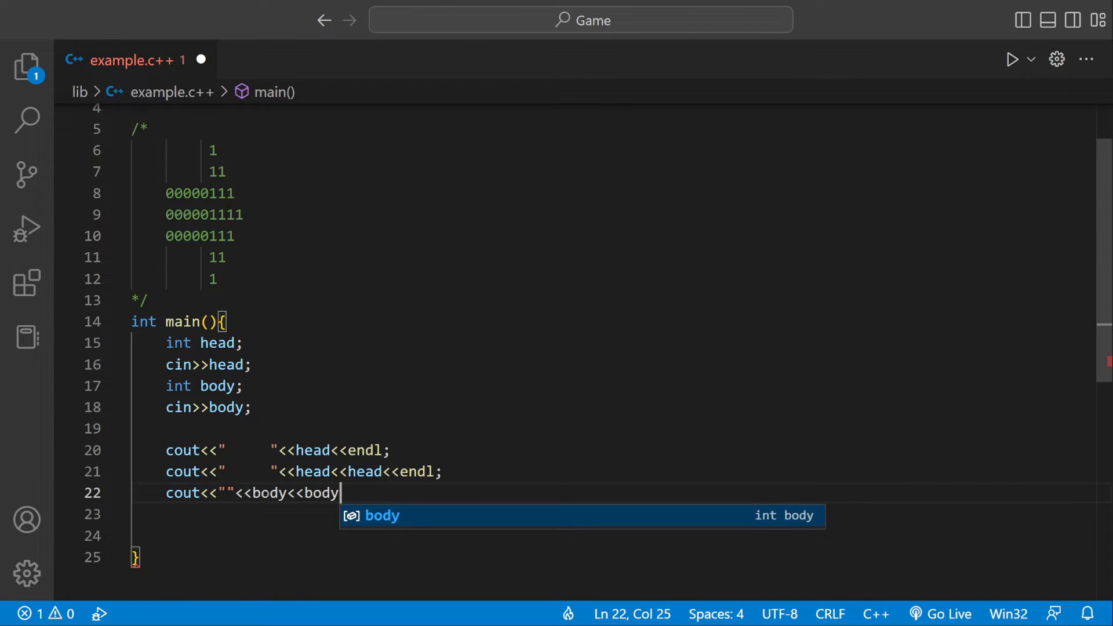
type("<<body")
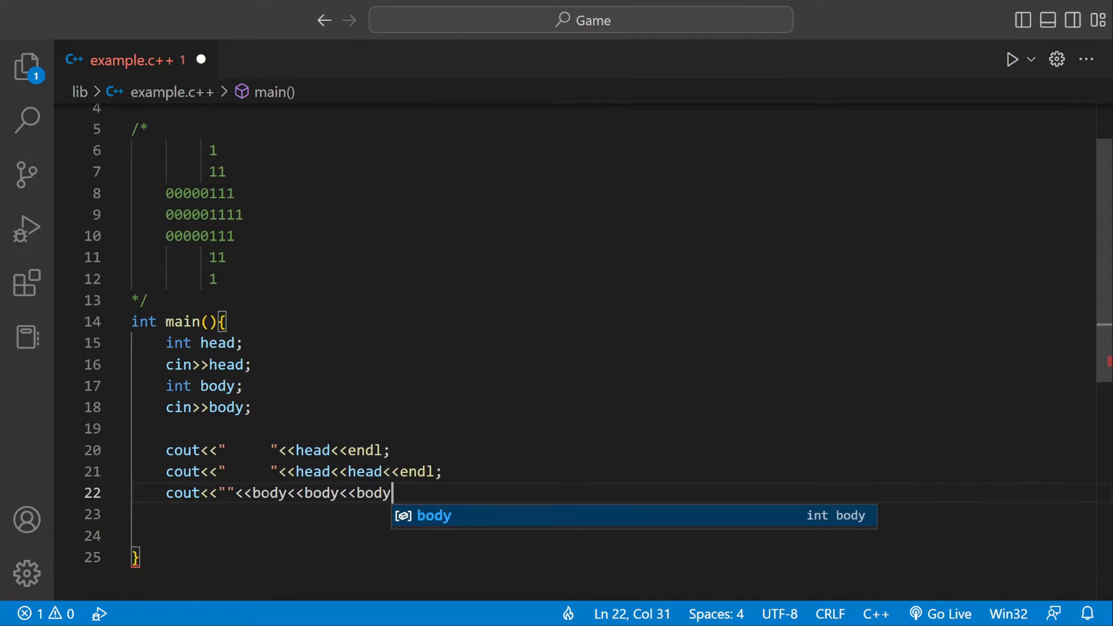
type("<<body")
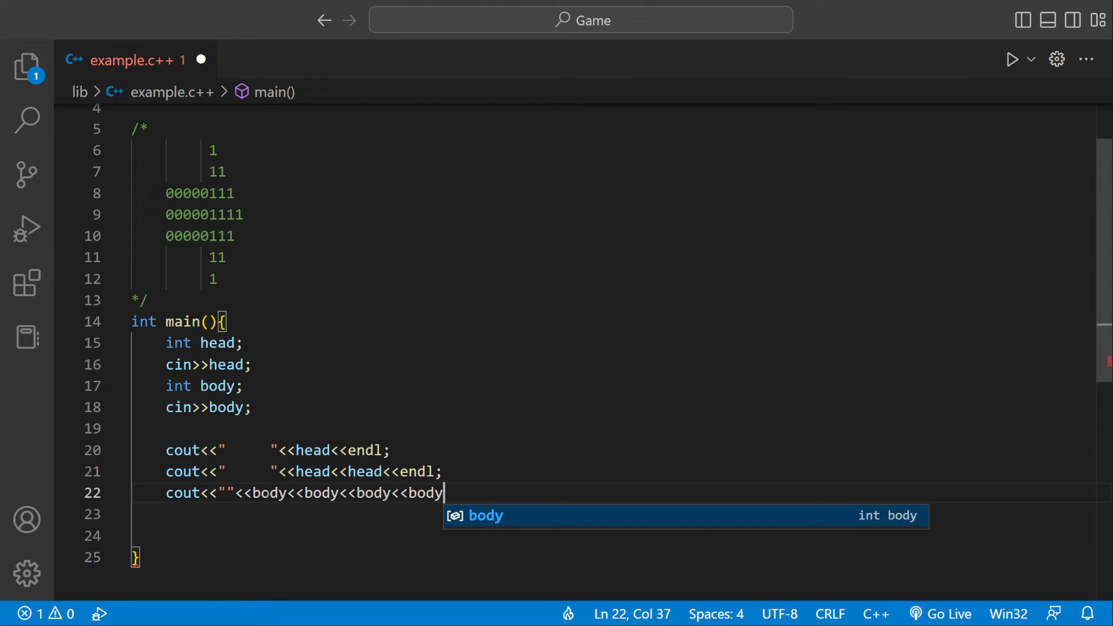
type("<<body<<he")
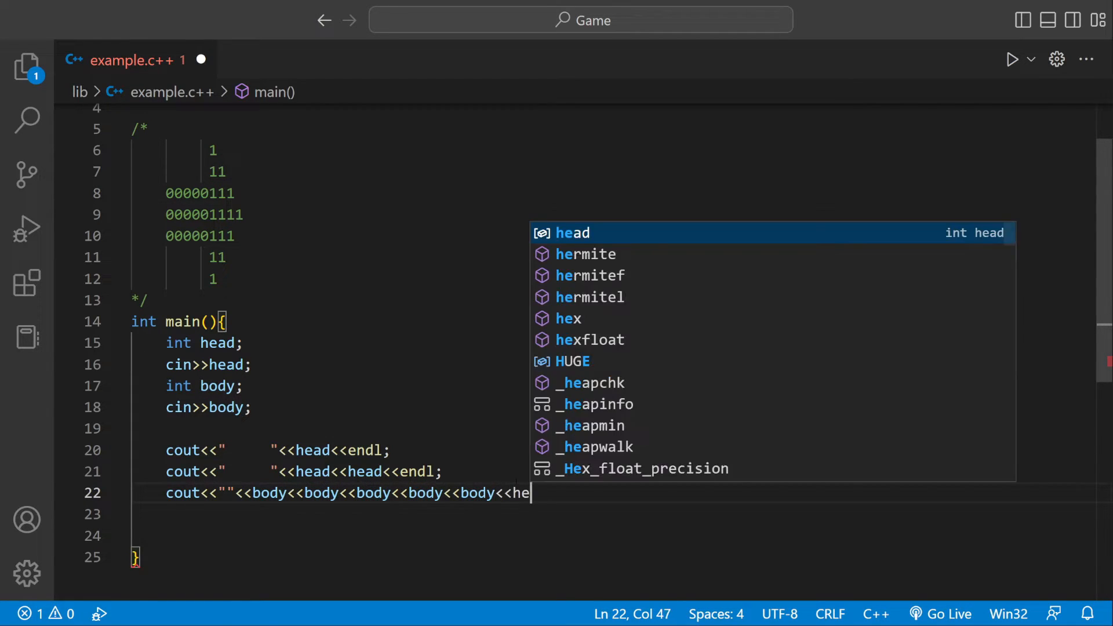
Append head three times and endl to complete the middle row.
type("ad<<head")
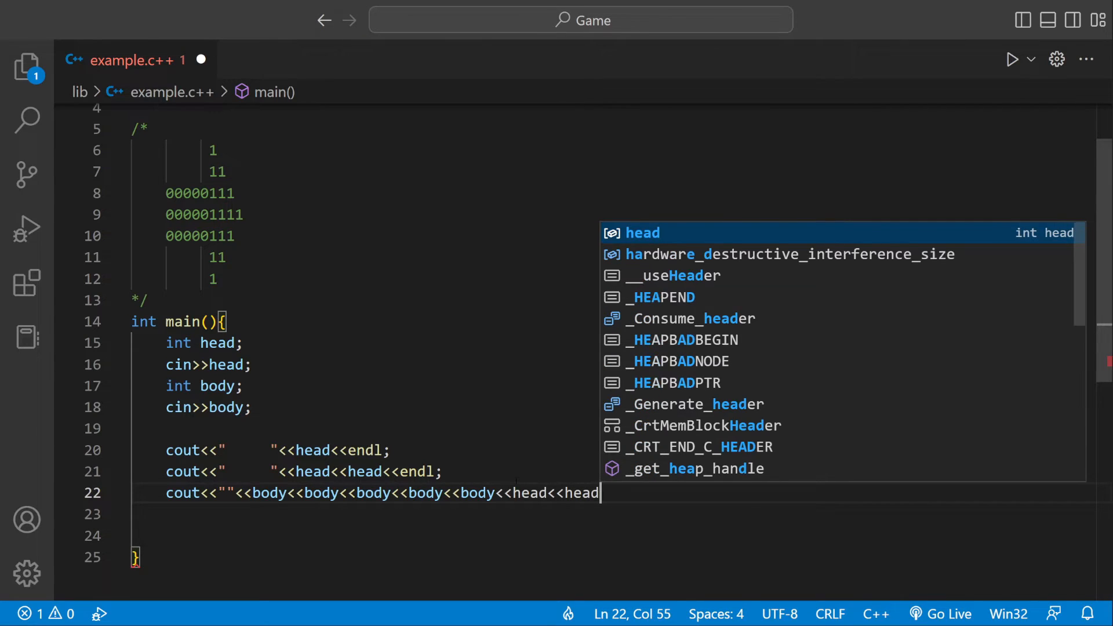
type("<<head")
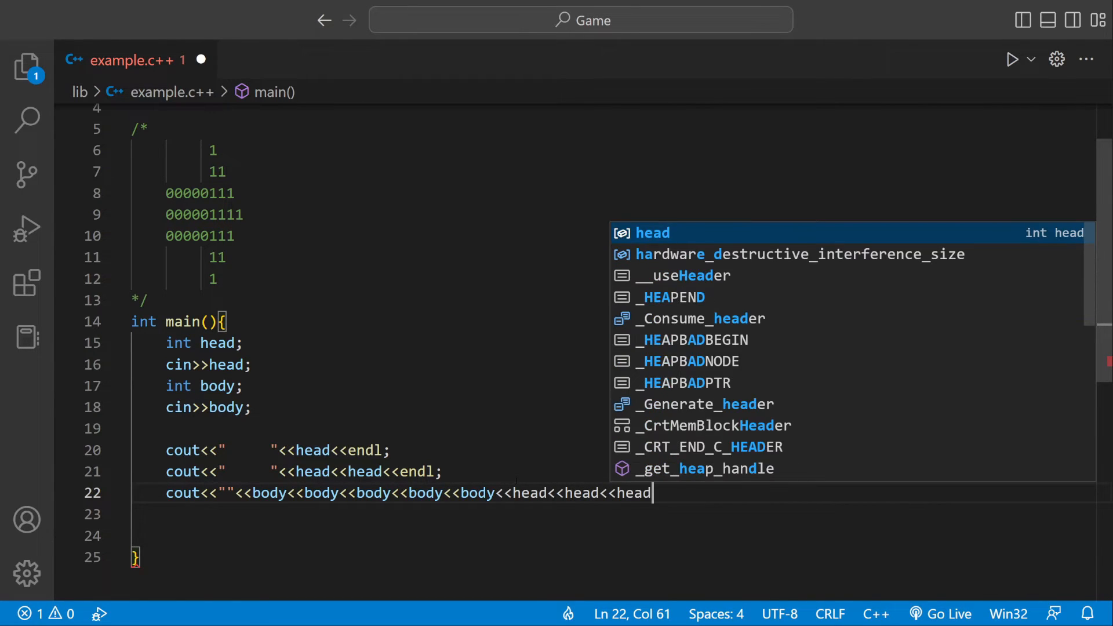
type("<<endl;")
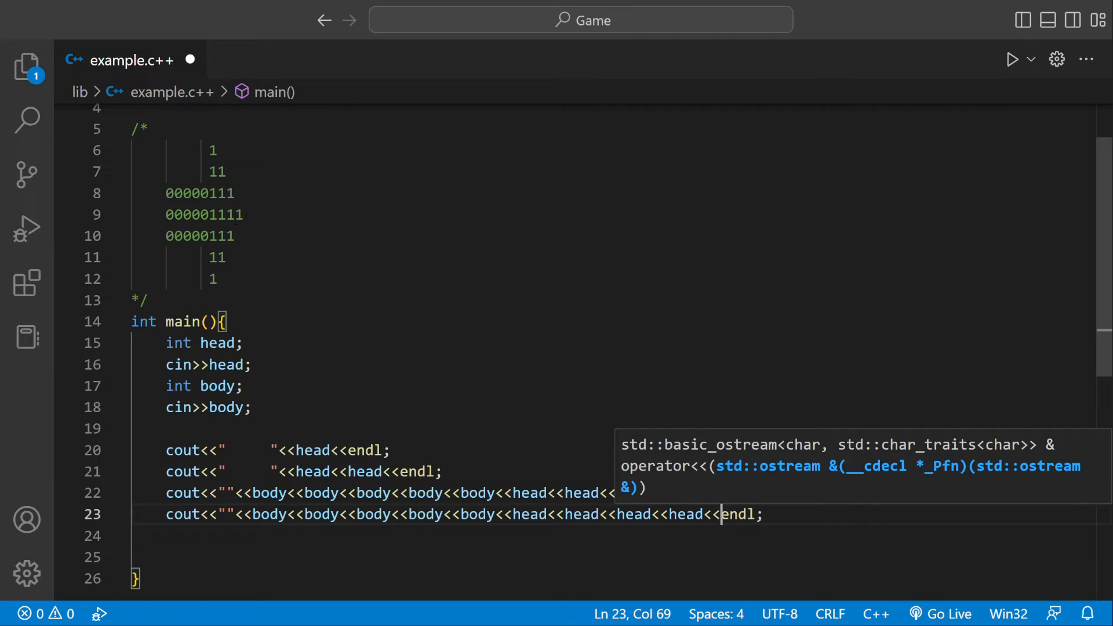
Add the remaining rows: body line with four heads, then indented head twice and once.
double_click(203, 215)
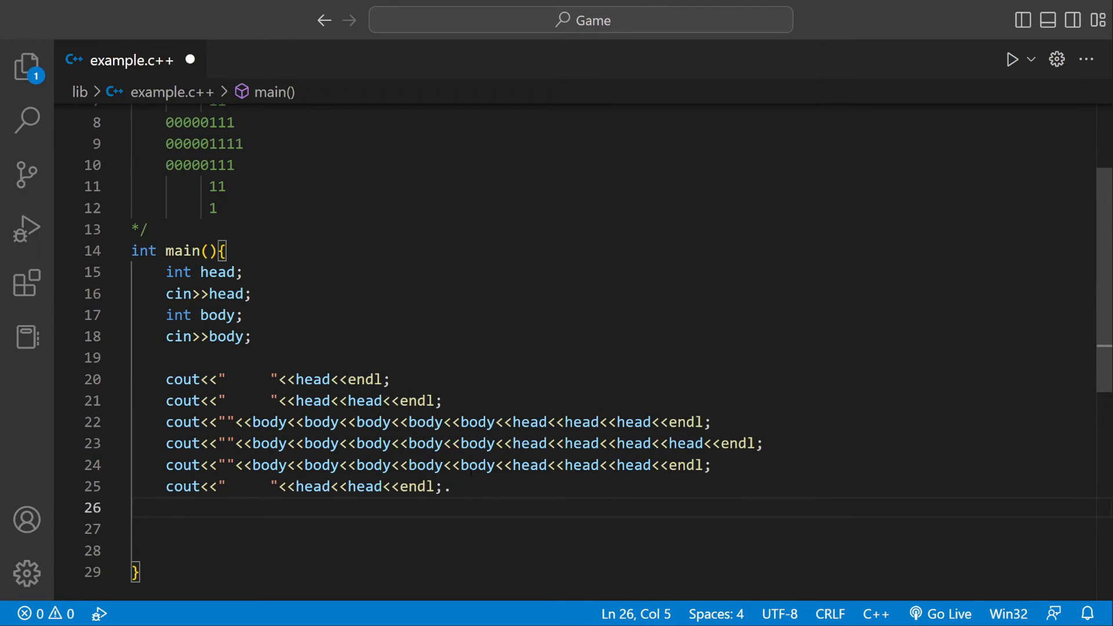
key("Backspace")
type("cout<<\"     \"<<head<<endl;")
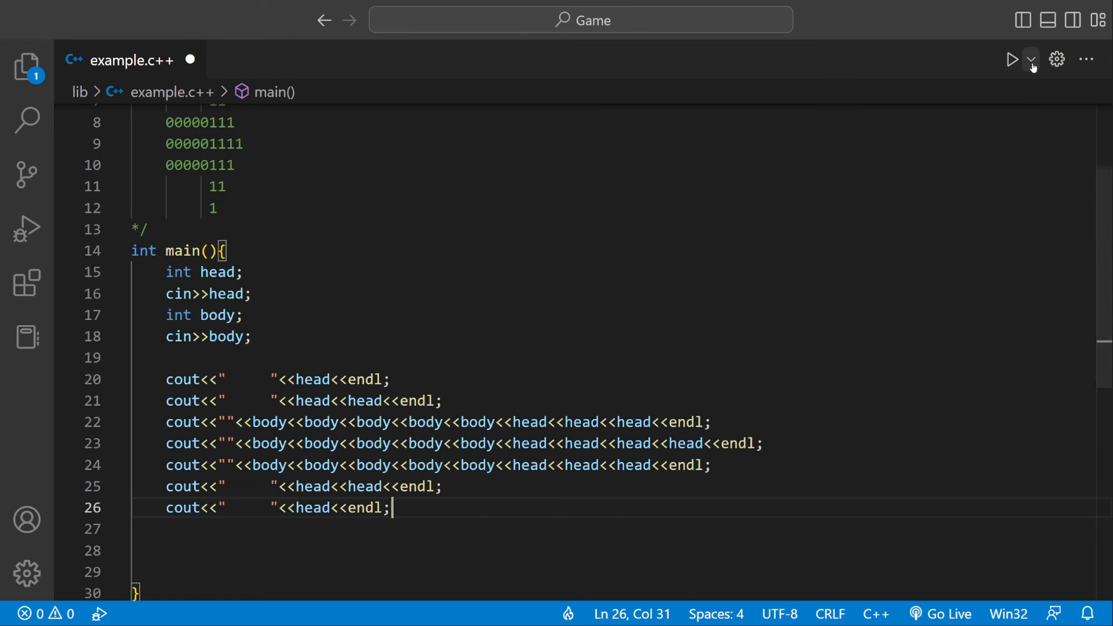
Run the C++ file and highlight the printed arrow of 1s and 0s in the terminal.
left_click(1012, 59)
type("1")
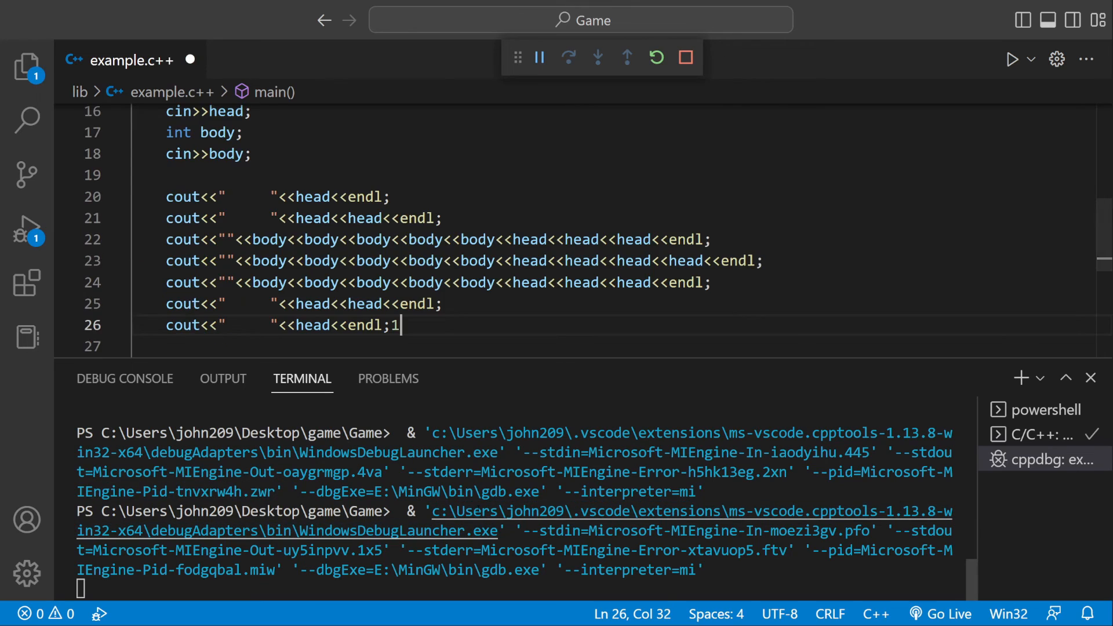
key("Backspace")
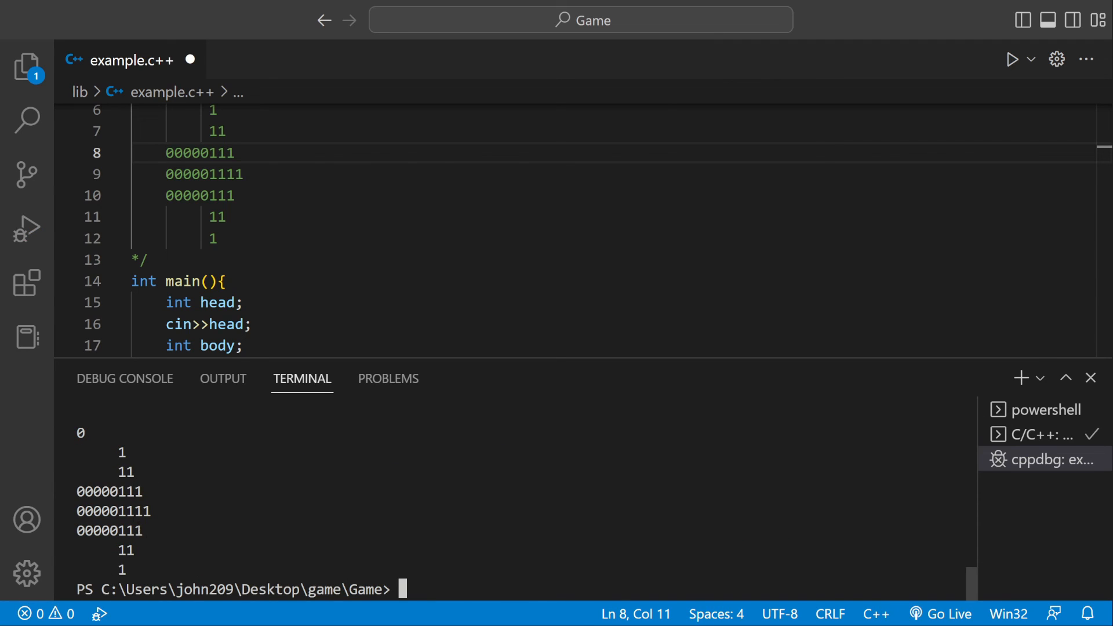
left_click_drag(114, 452, 156, 568)
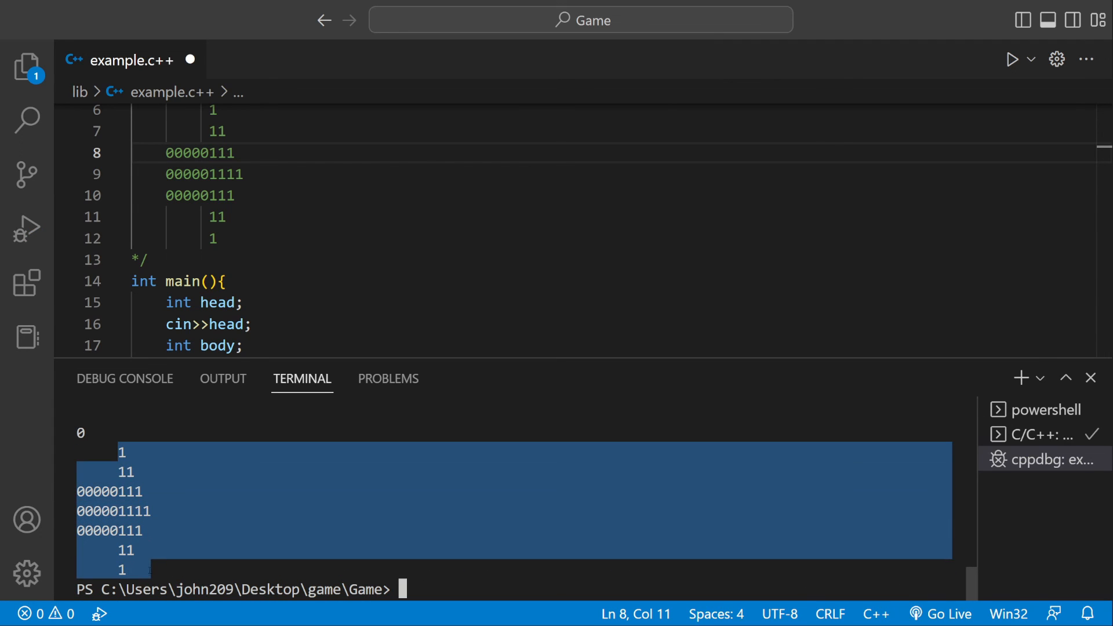